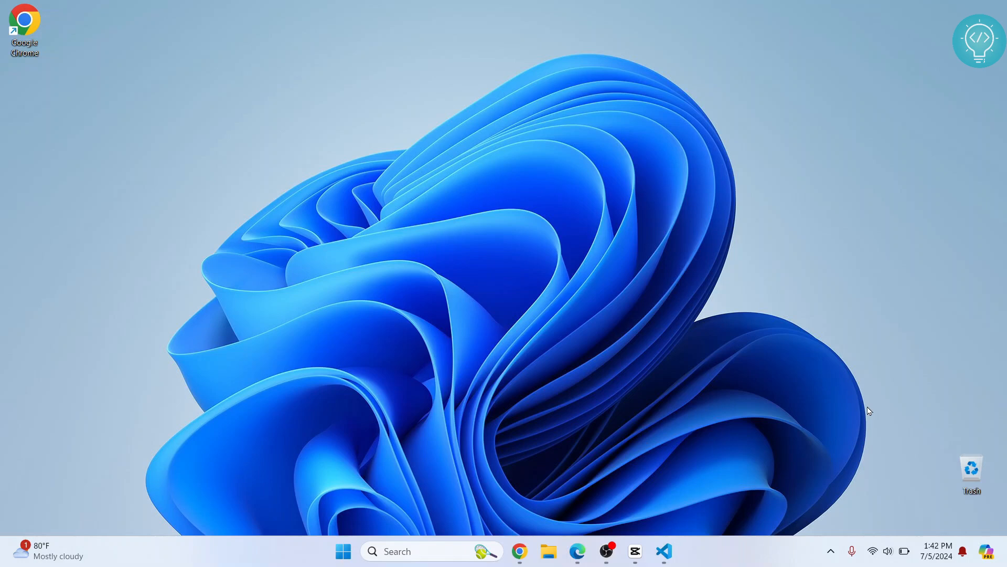
mouse_move(674, 512)
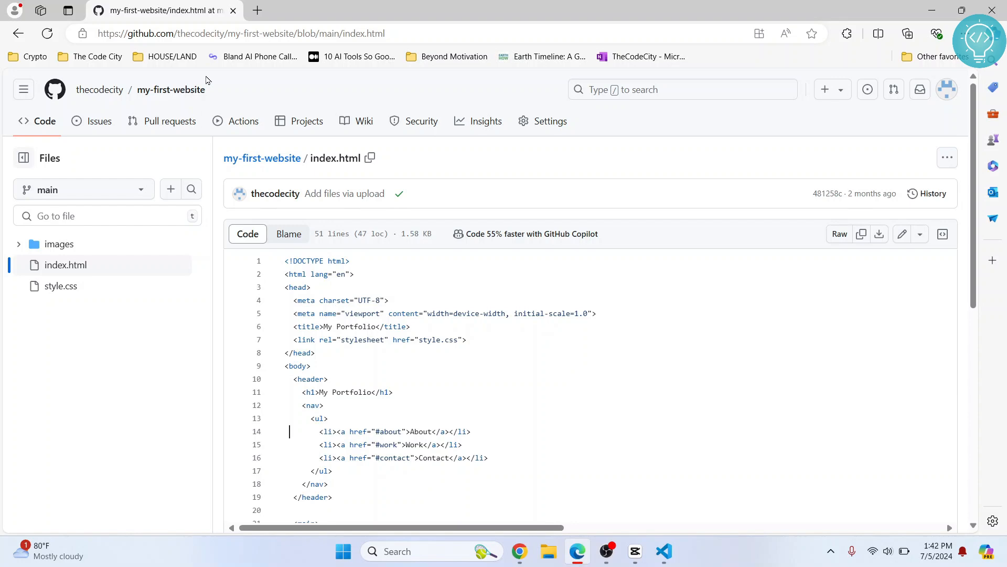
mouse_move(231, 34)
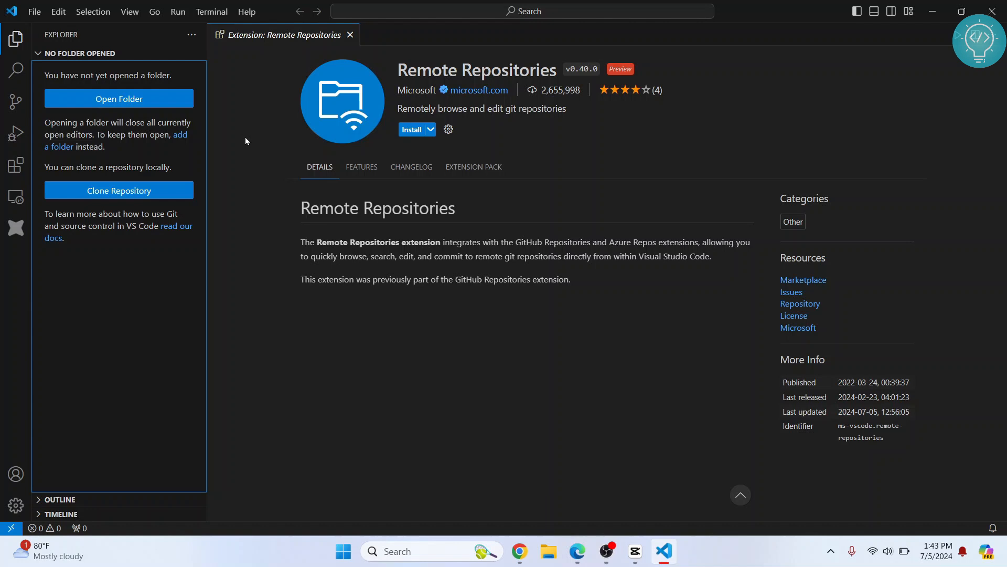
Search the Extensions marketplace for 'remote repositories' and install Remote Repositories
left_click(350, 35)
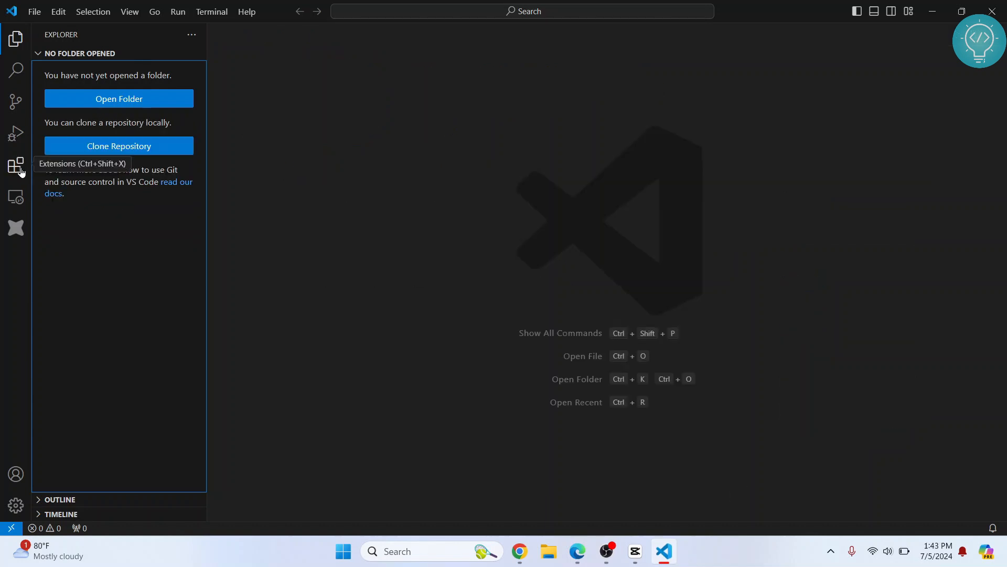
left_click(14, 165)
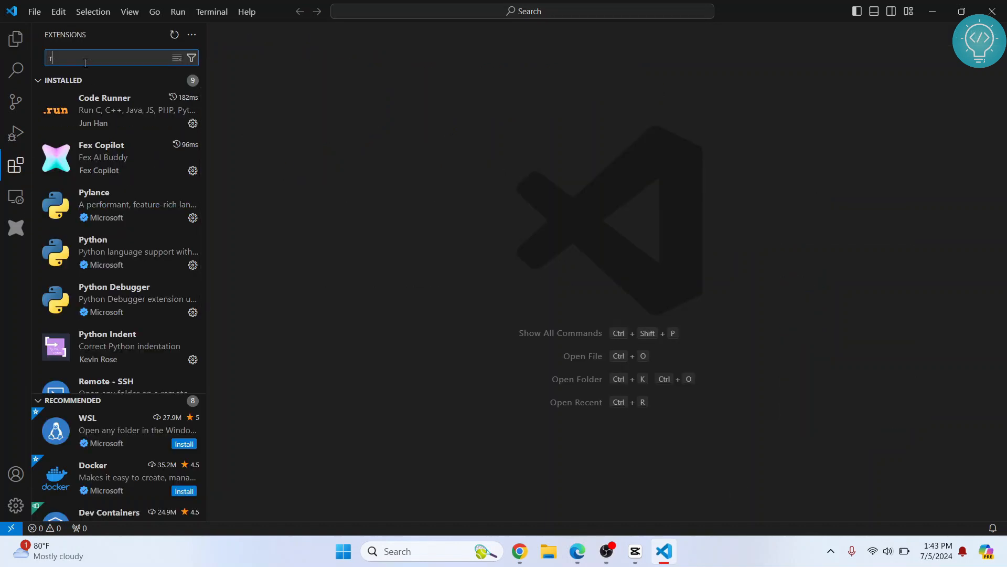
type("emote repositories")
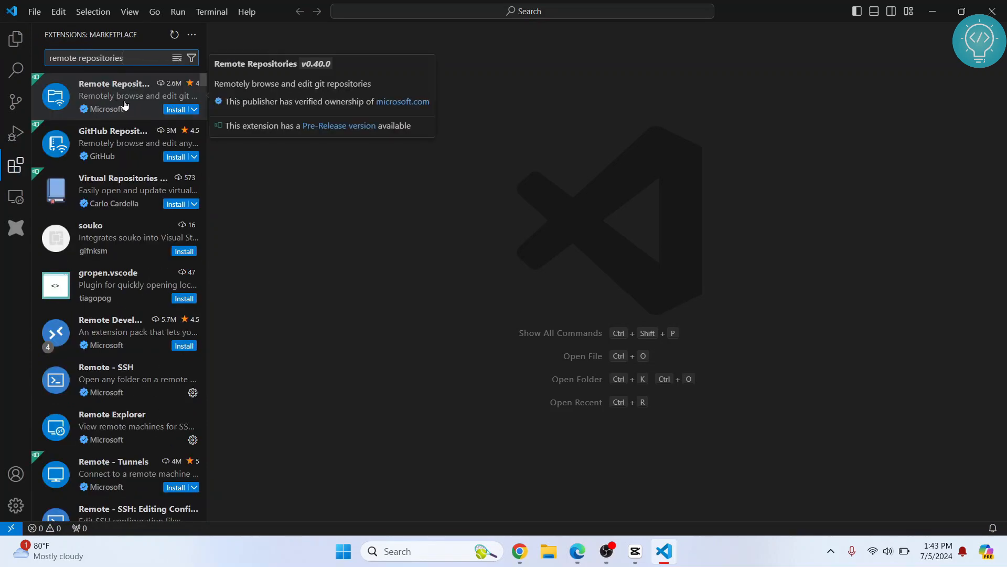
left_click(177, 109)
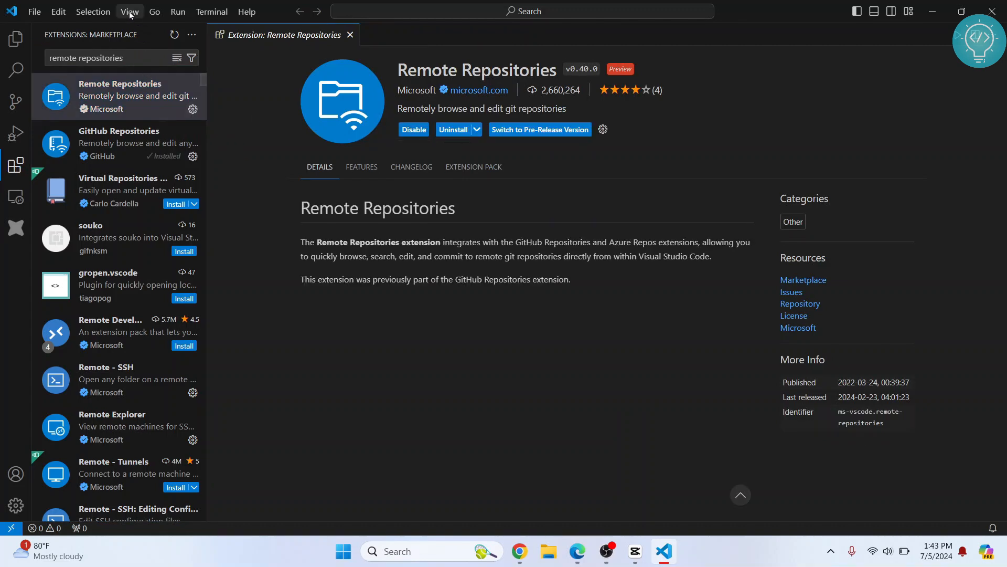
left_click(129, 12)
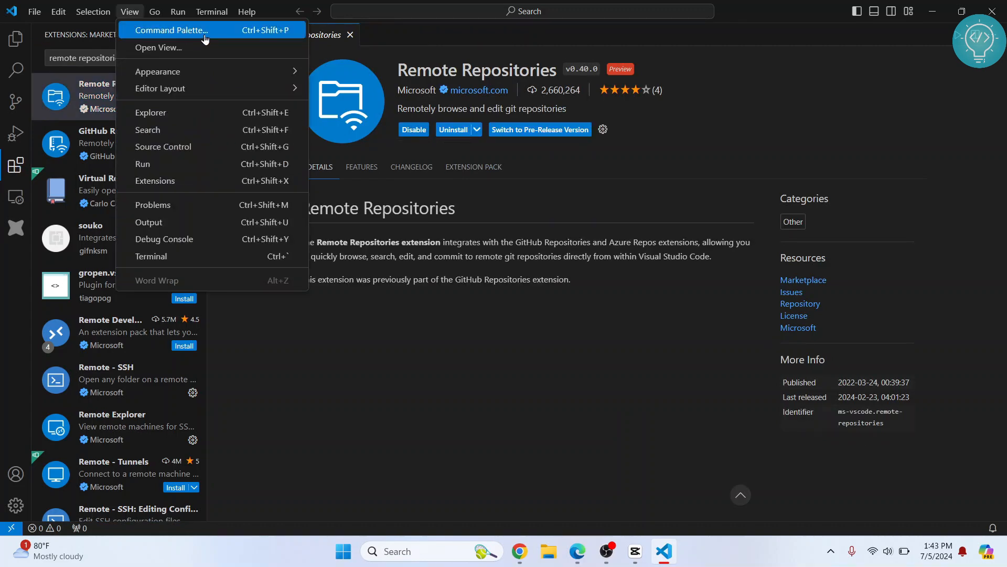
left_click(170, 30)
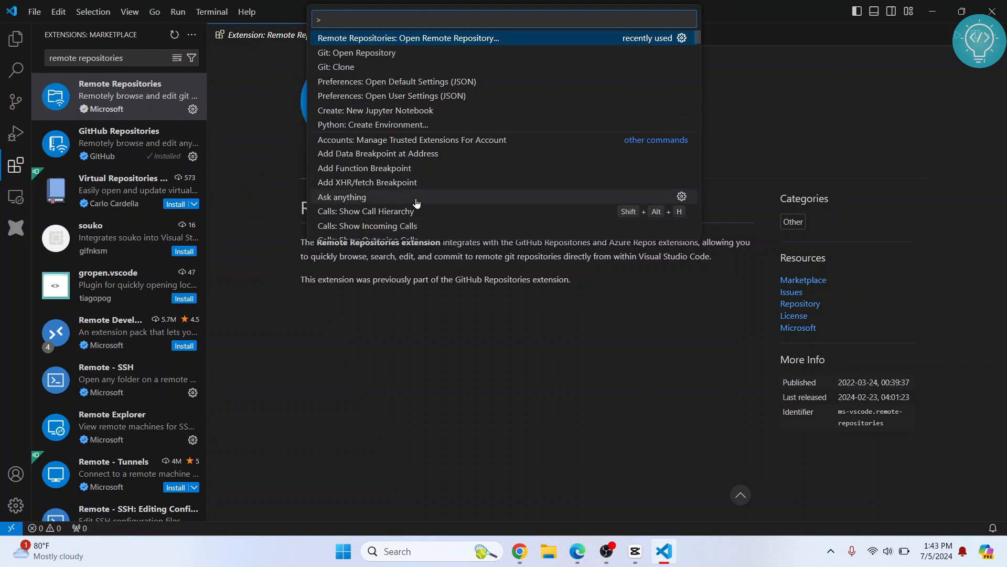
type("remote repositories")
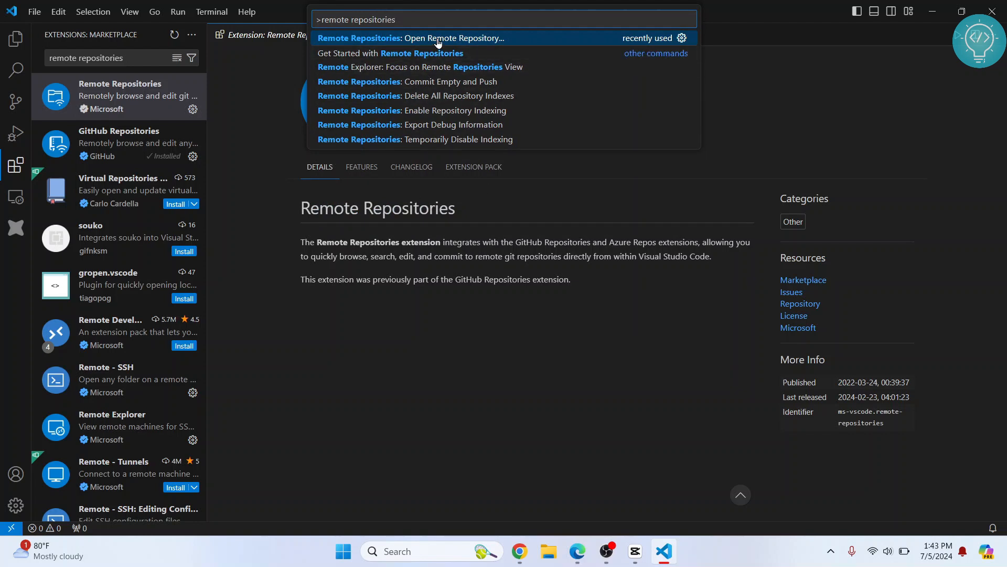
left_click(437, 38)
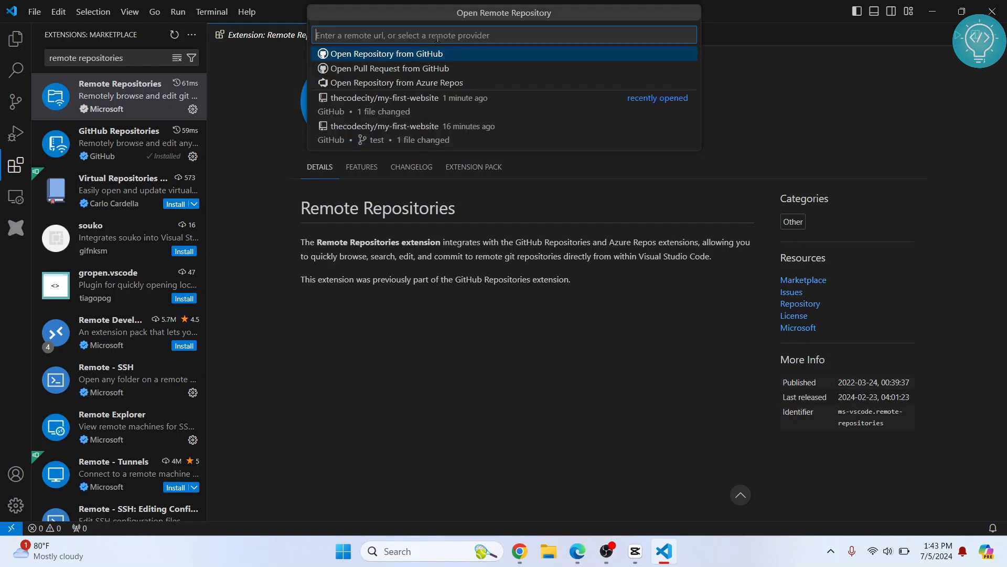
type("https://github.com/thecodecity/my-first-website/")
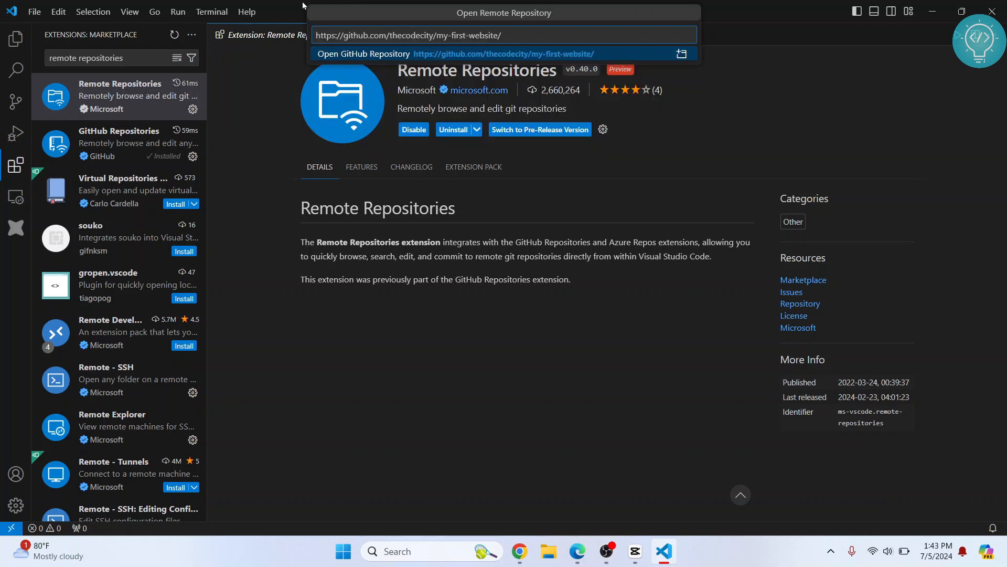
mouse_move(346, 61)
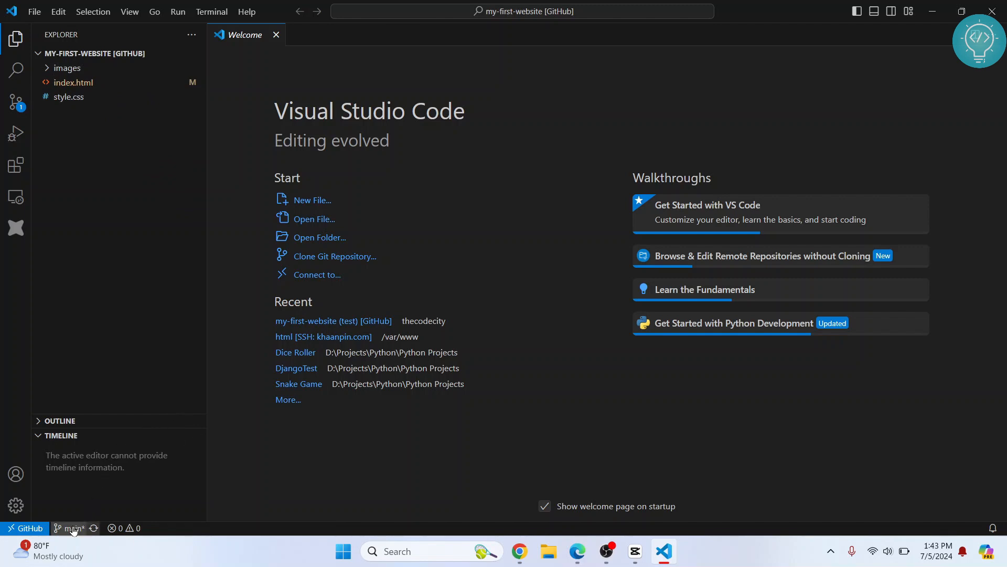
Check out the test branch from the status-bar branch picker
left_click(72, 527)
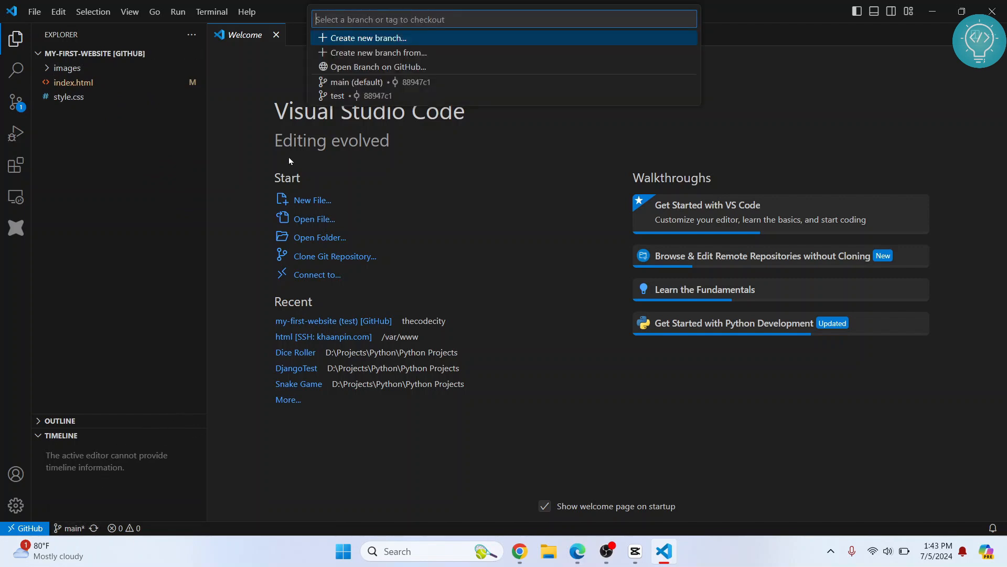
mouse_move(350, 98)
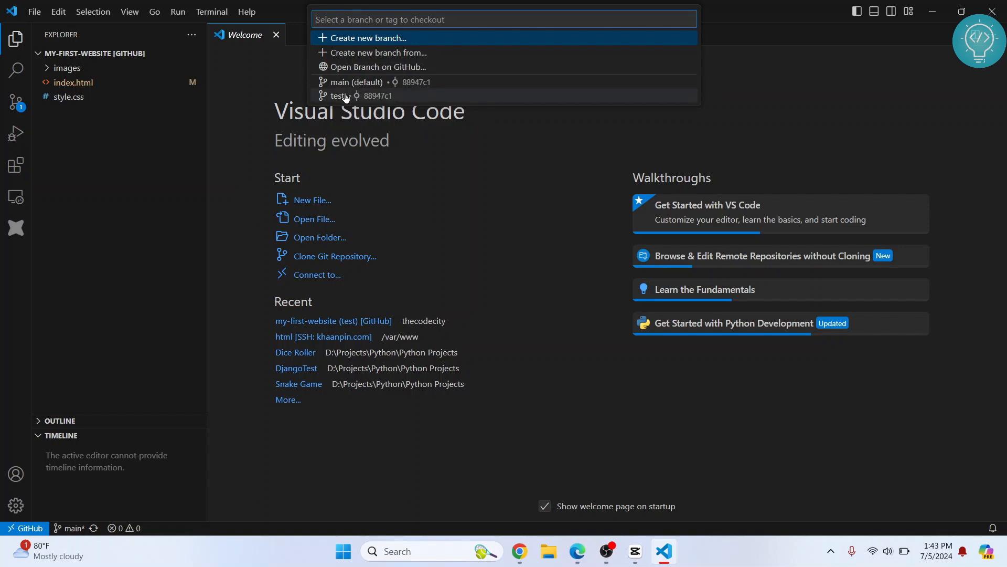
left_click(340, 94)
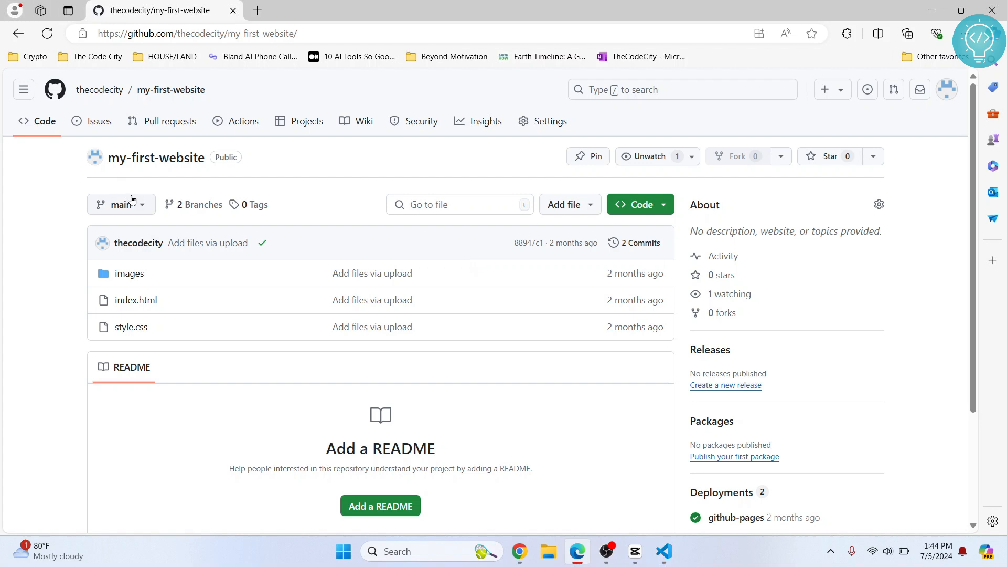
On GitHub, switch to the test branch and review index.html's About, Work, Contact nav
left_click(120, 204)
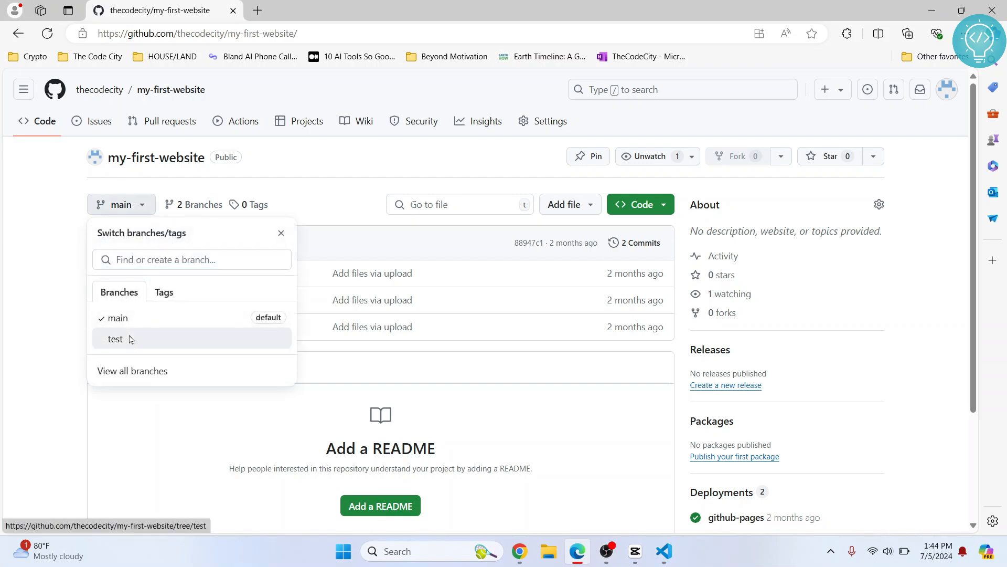
left_click(115, 339)
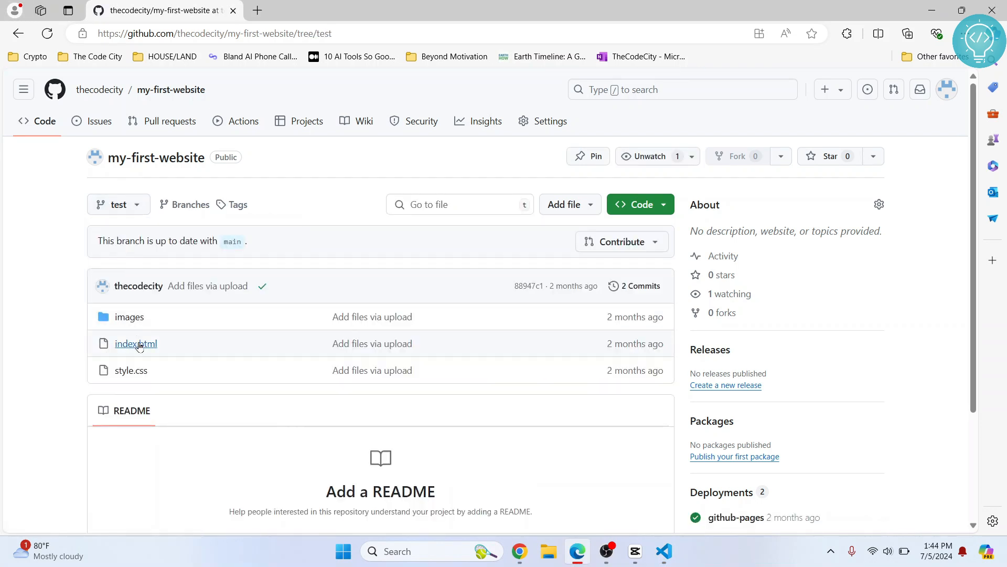
left_click(135, 343)
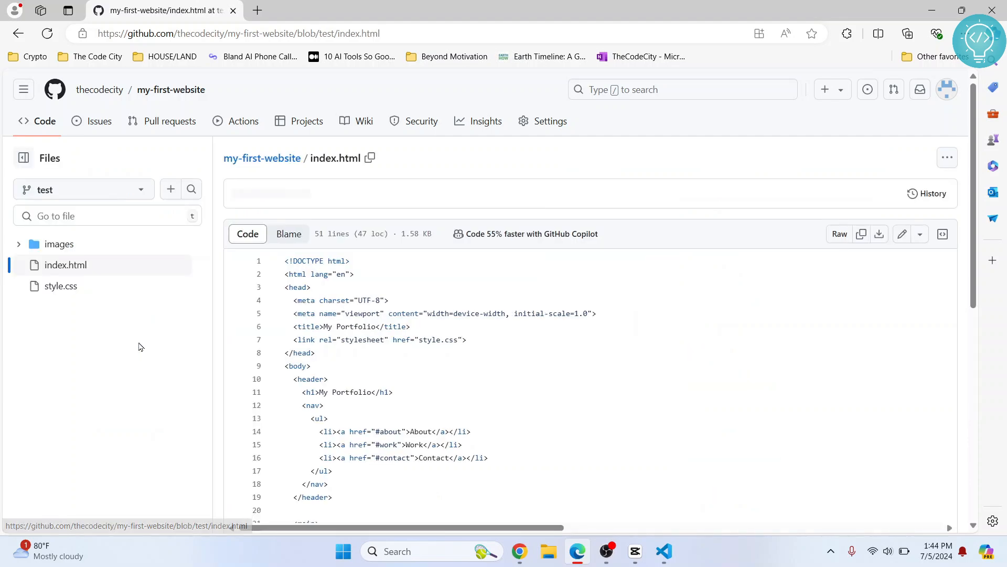
scroll("down", 3)
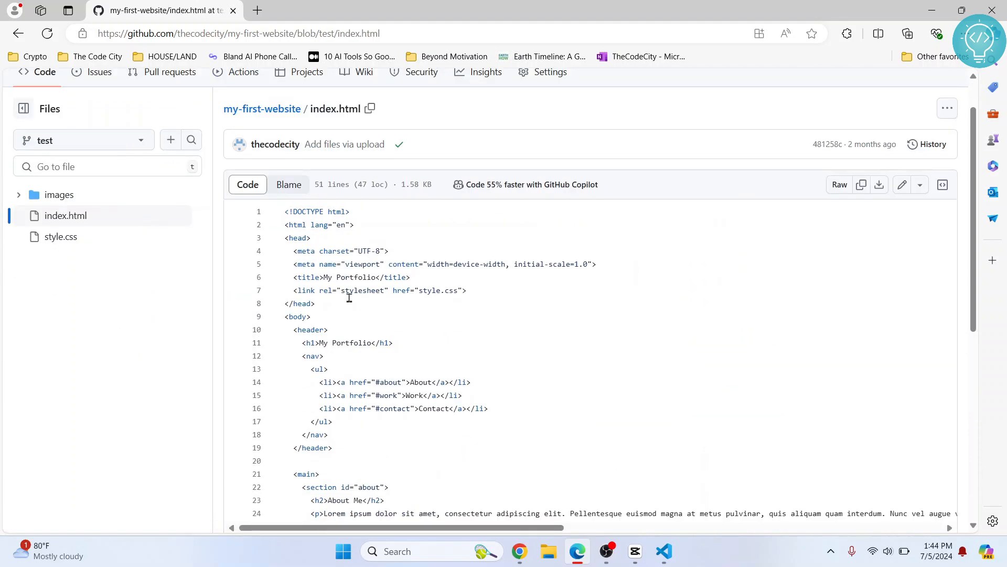
left_click(664, 550)
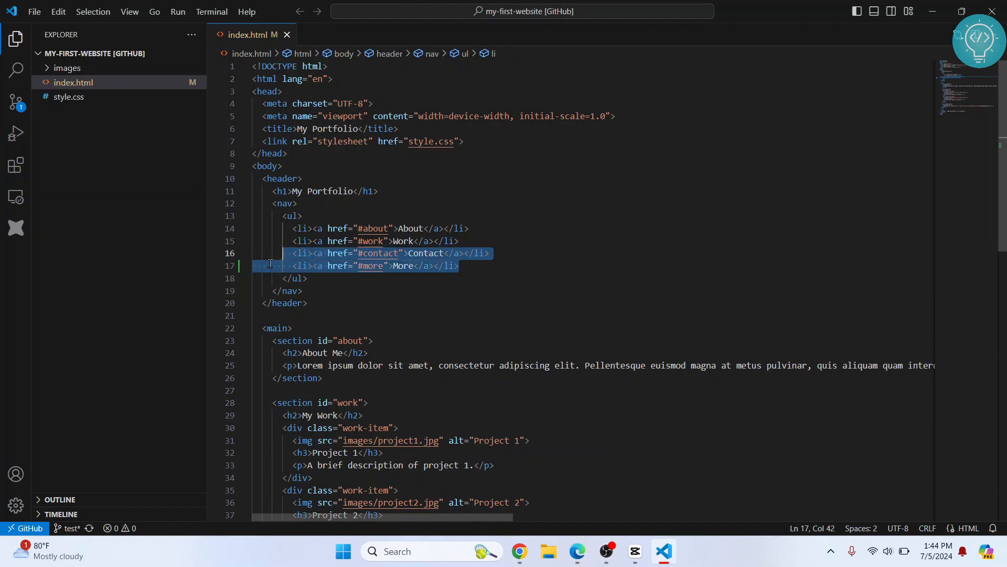
Compare against the GitHub page while editing line 17's #more link to 'More About Me'
left_click(576, 550)
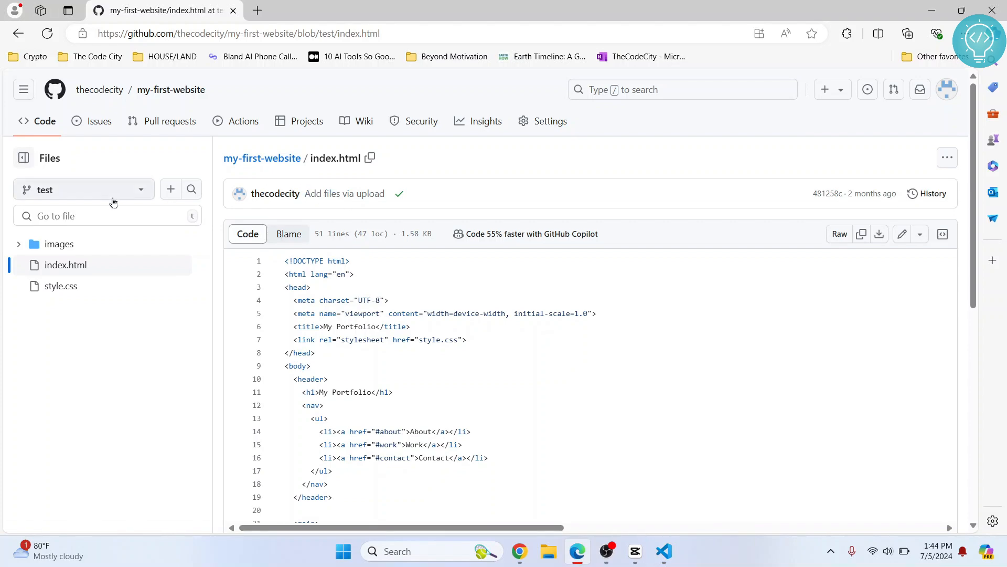
scroll("down", 3)
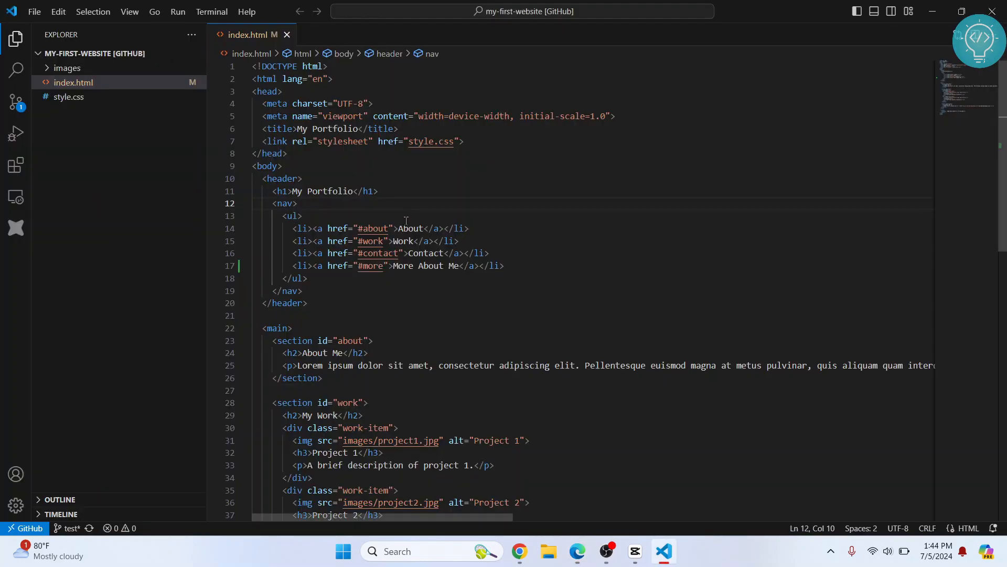
mouse_move(16, 101)
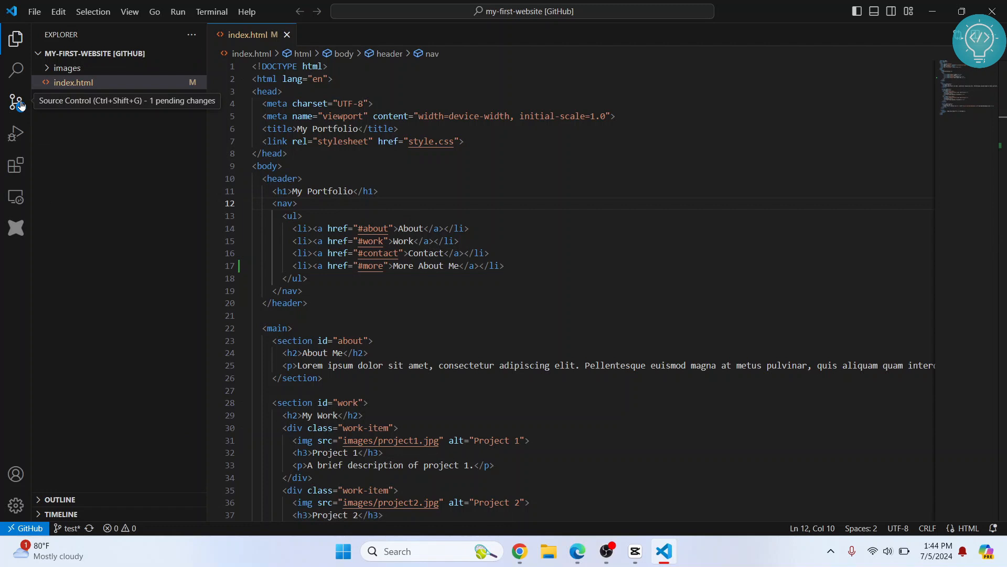
In Source Control, commit and push the change as 'new item added', checking it on GitHub
left_click(16, 101)
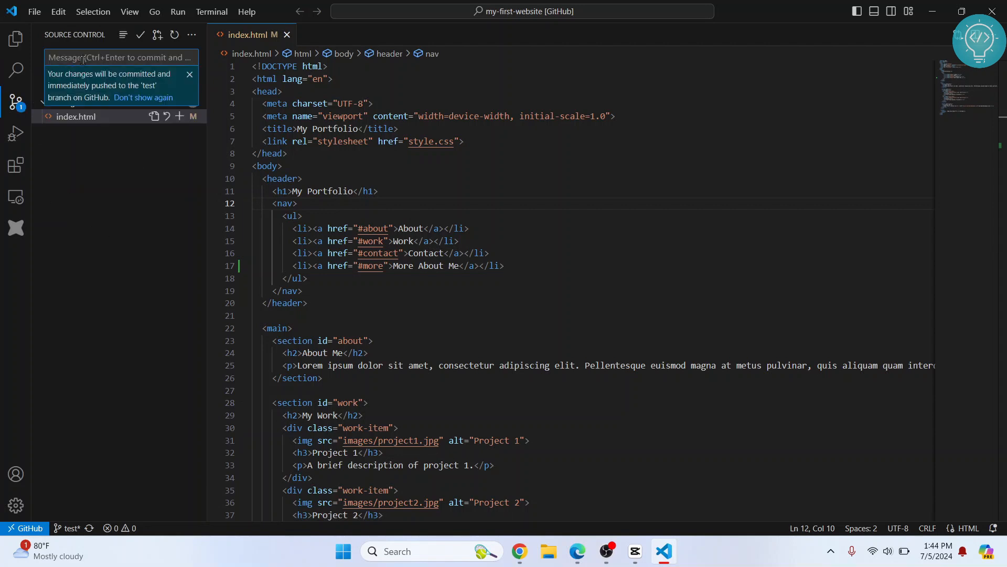
type("new")
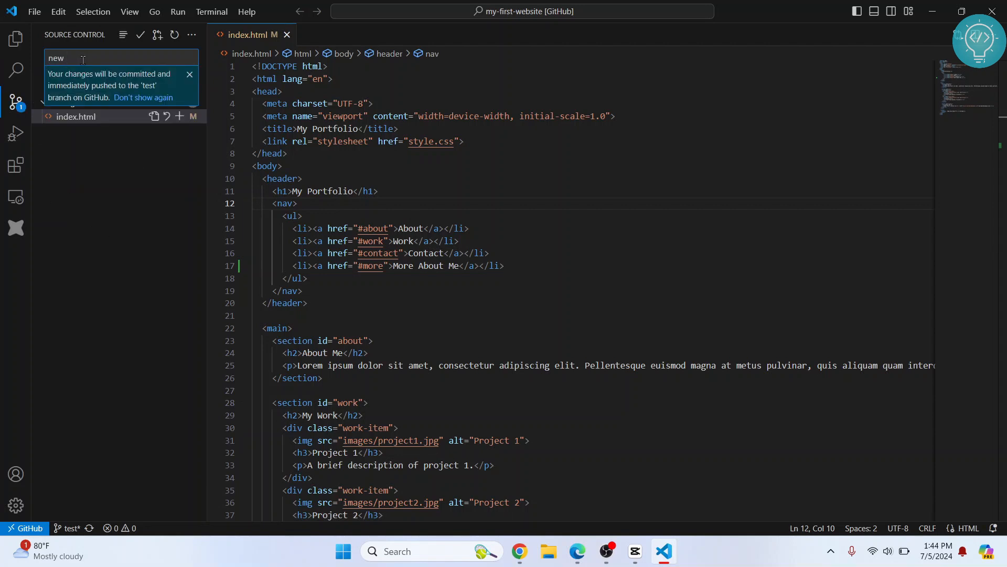
type("item added")
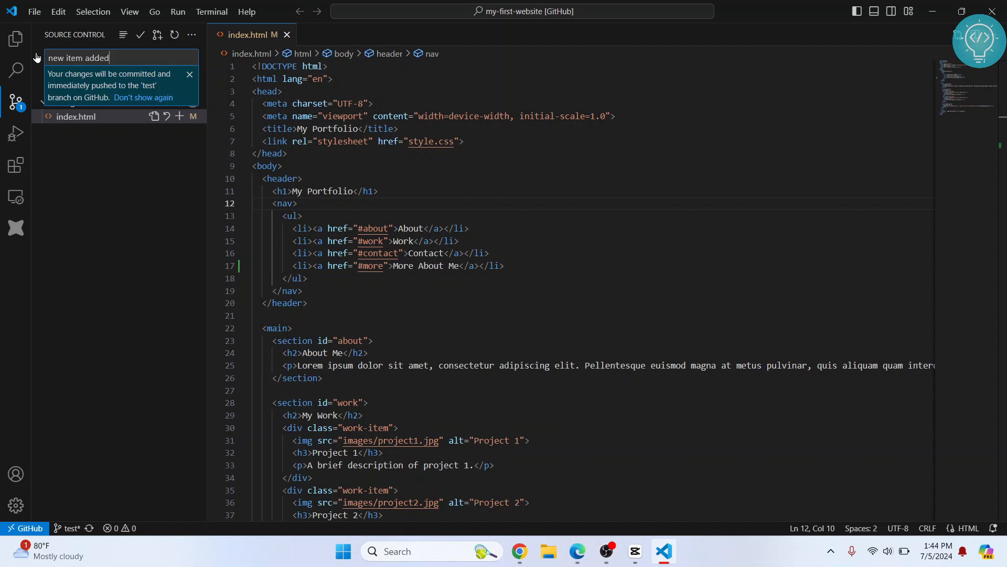
mouse_move(140, 35)
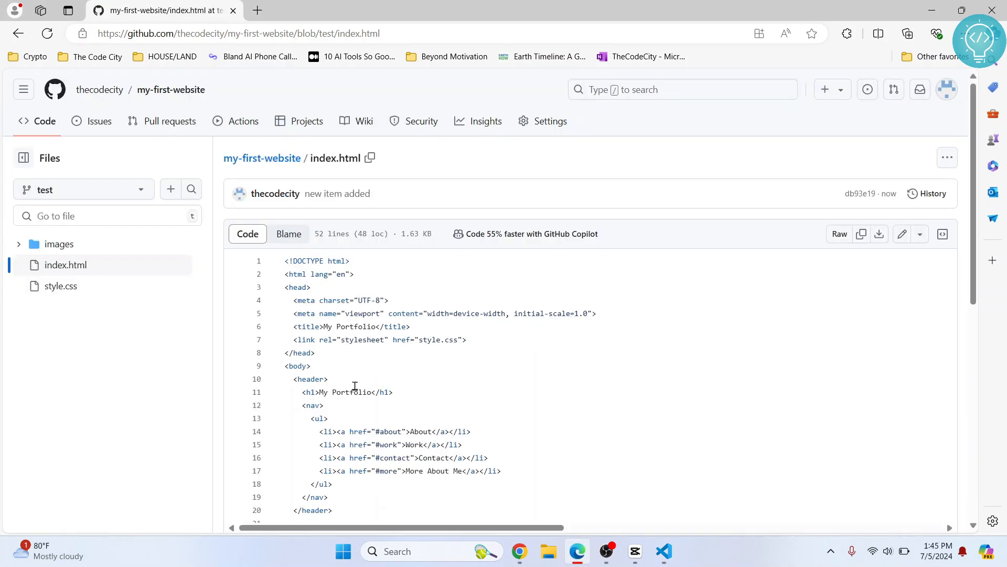
scroll("down", 3)
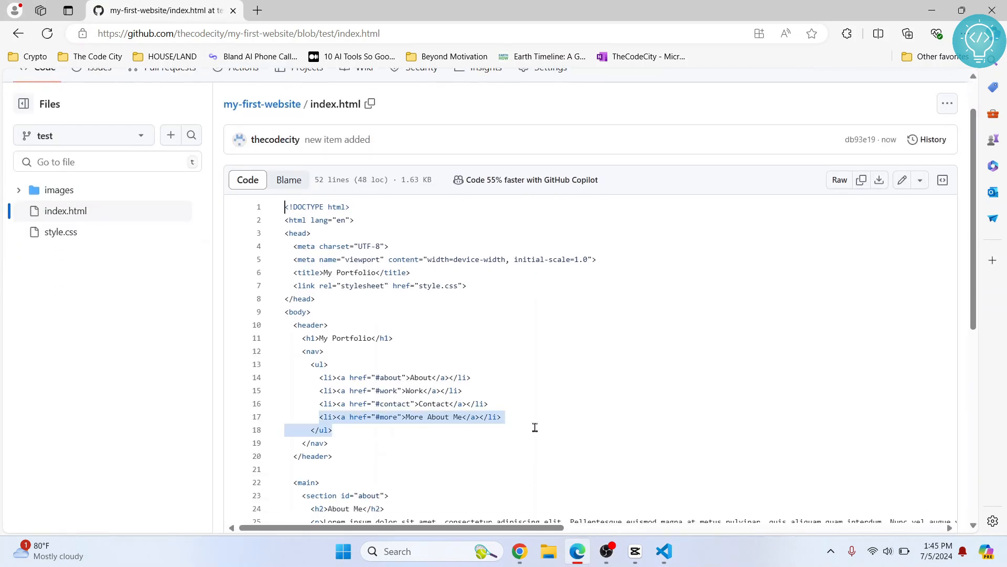
left_click(663, 551)
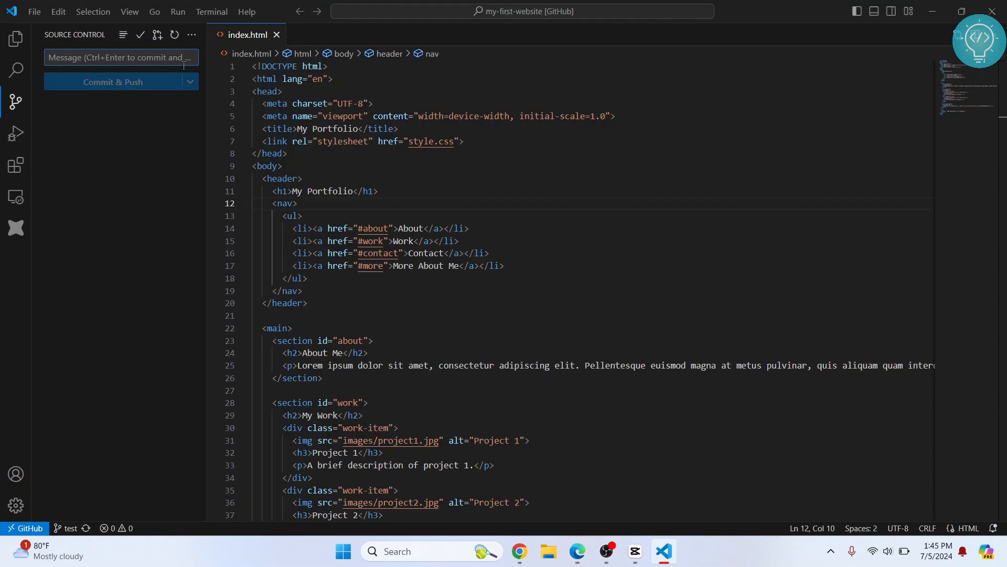
Create a new branch named new-feature from the status-bar branch picker
left_click(119, 57)
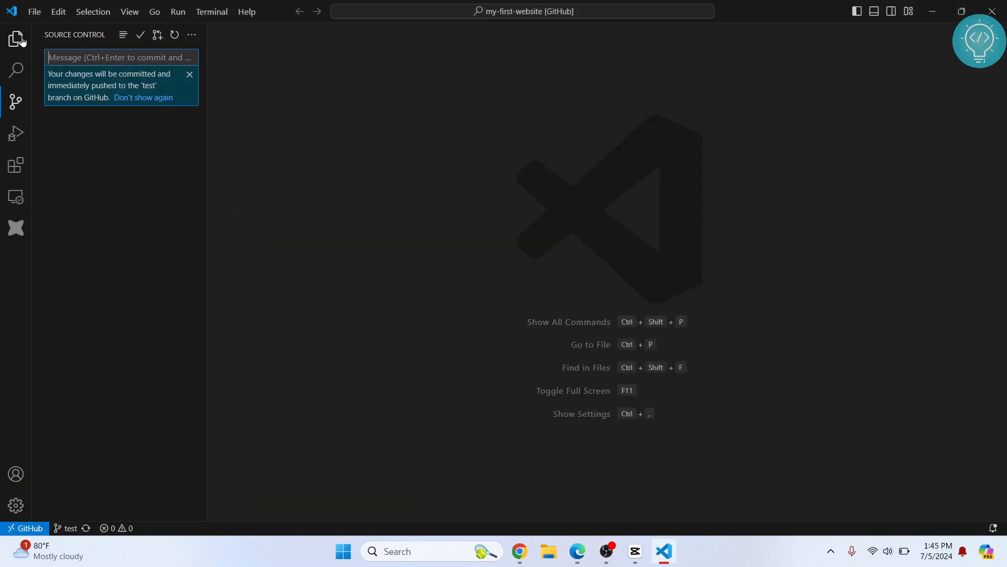
left_click(15, 38)
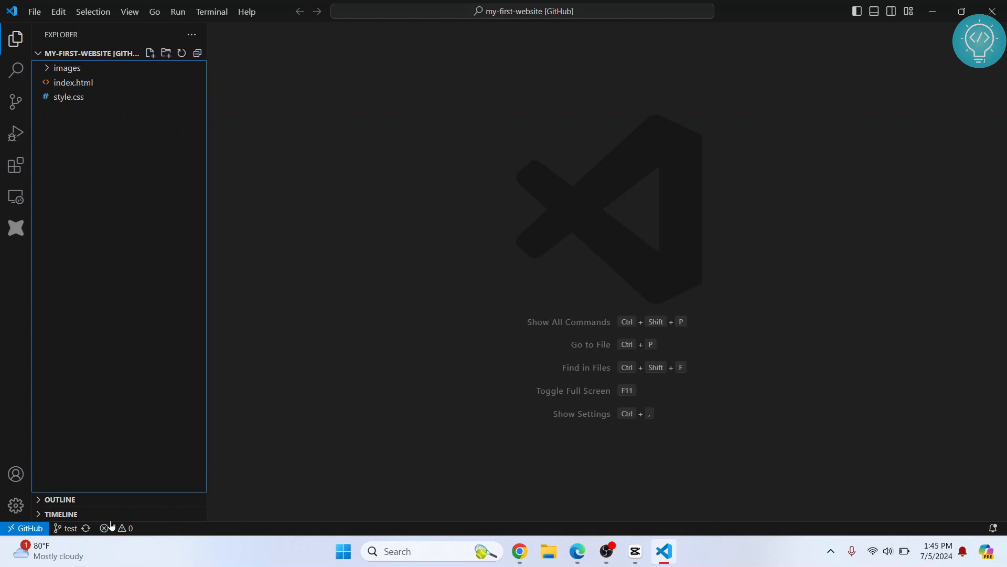
left_click(65, 527)
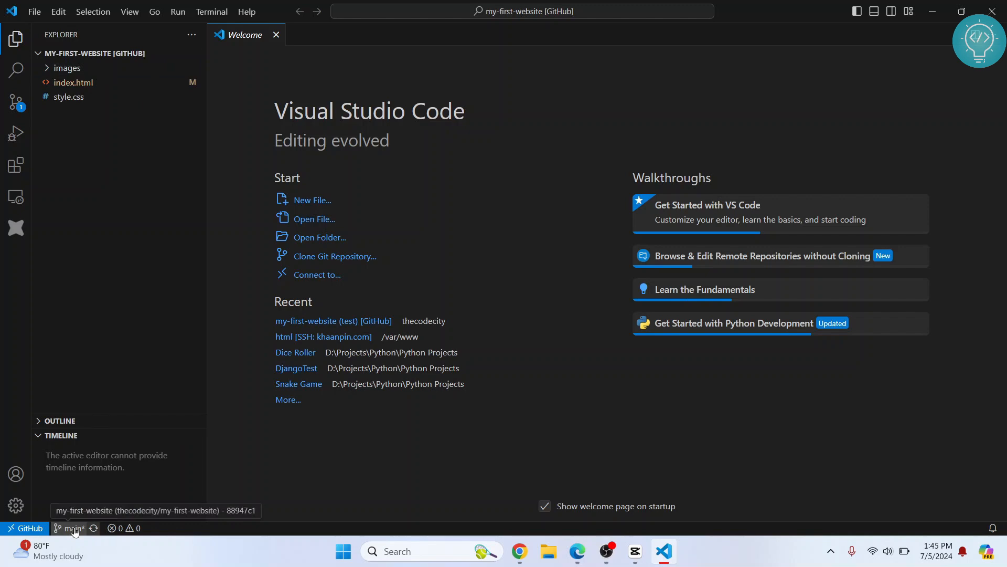
left_click(71, 527)
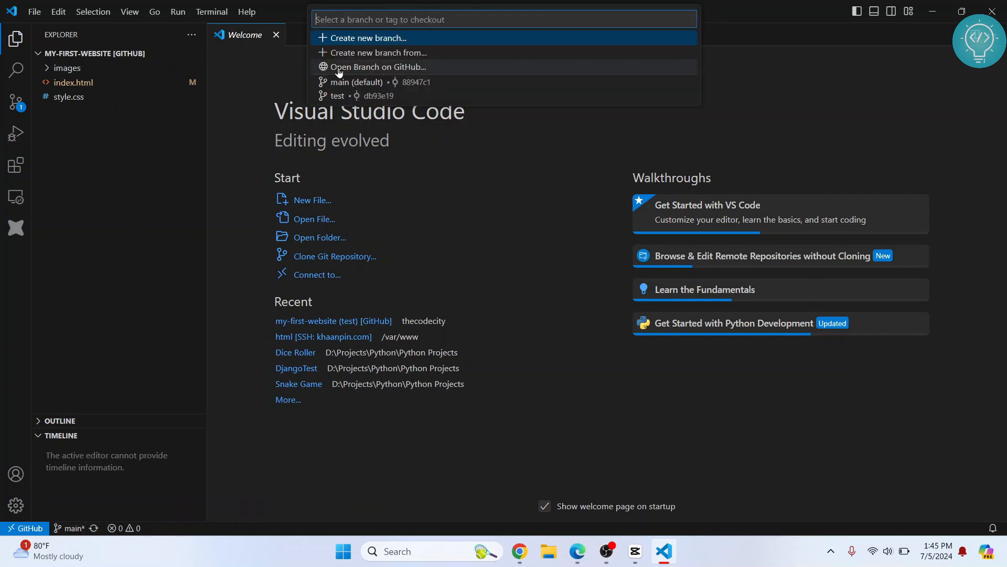
mouse_move(369, 52)
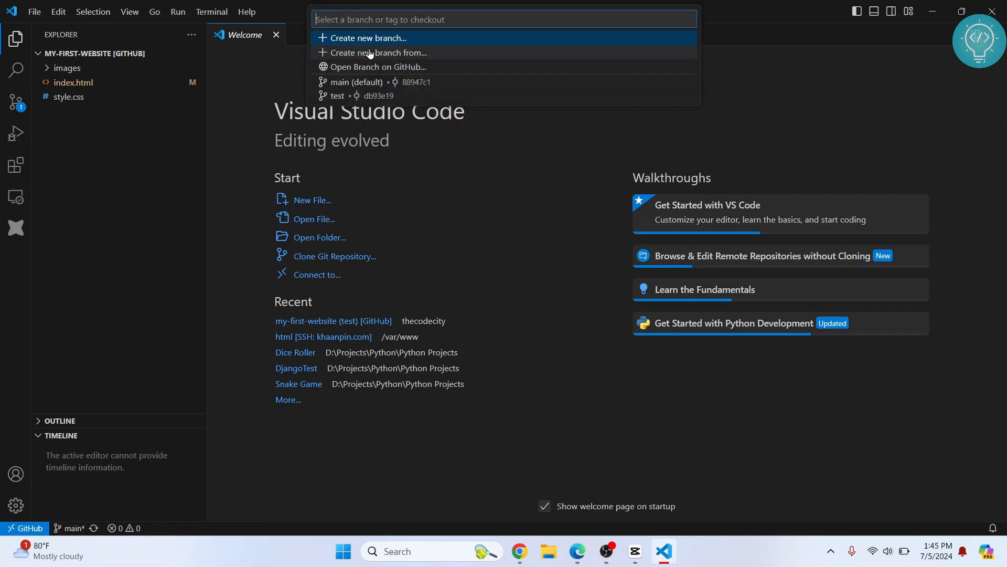
left_click(367, 38)
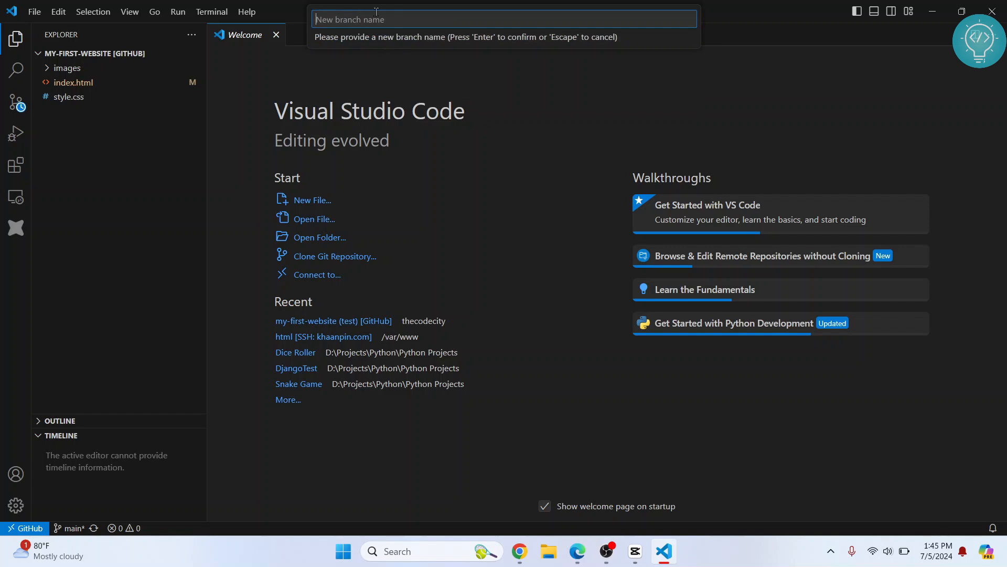
type("new-feat")
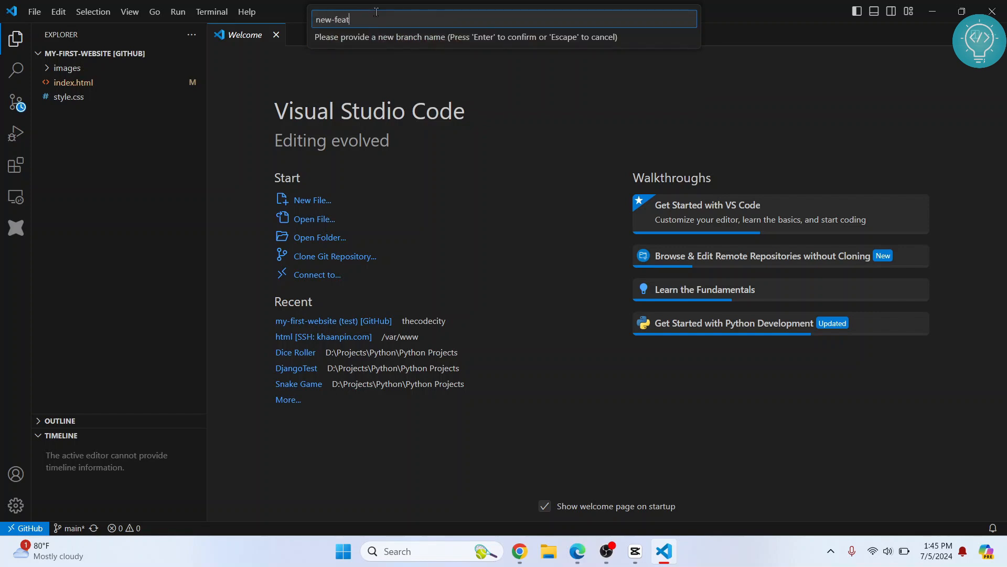
type("ure")
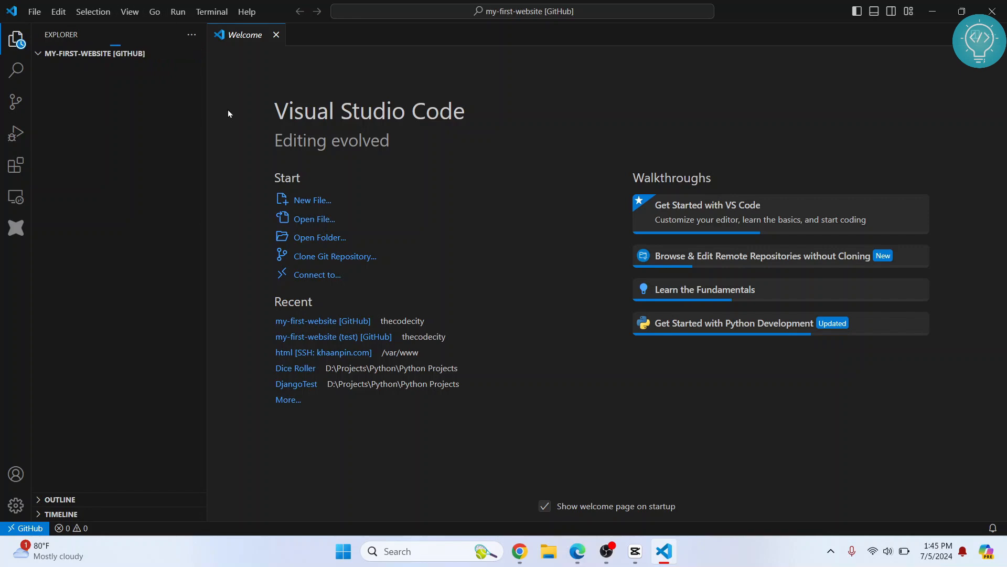
Open index.html and style.css on new-feature, then go to the GitHub repo page
left_click(73, 82)
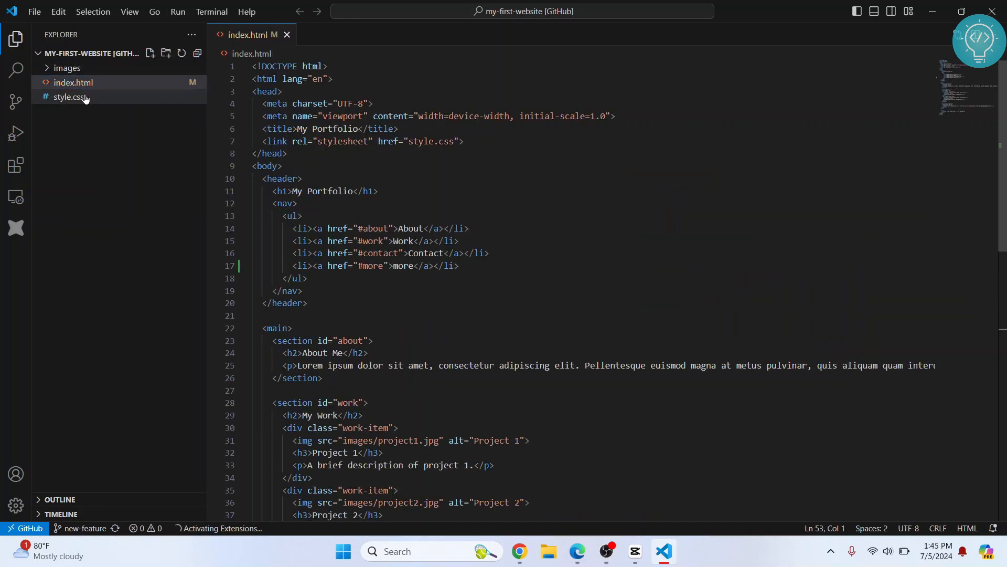
left_click(68, 97)
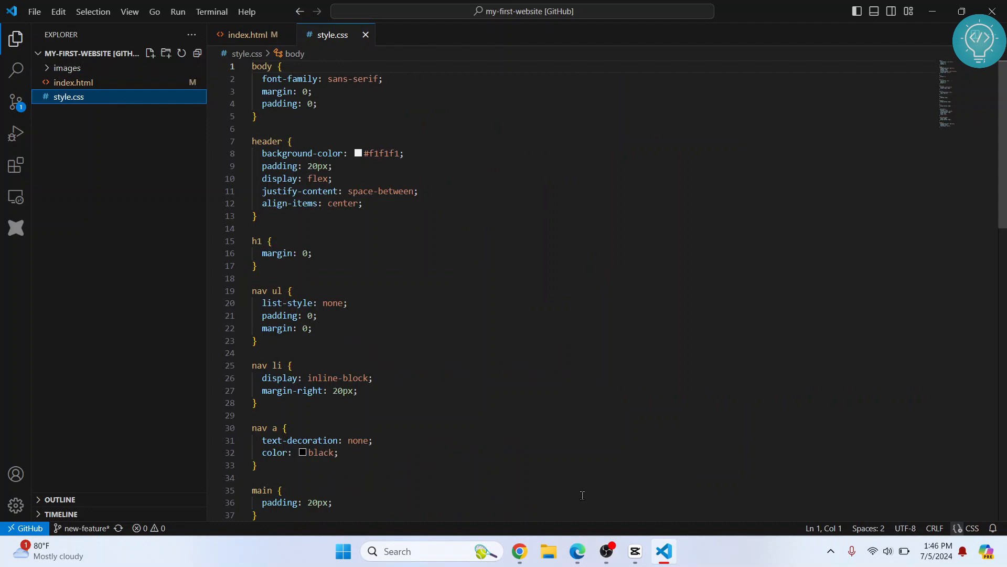
left_click(576, 551)
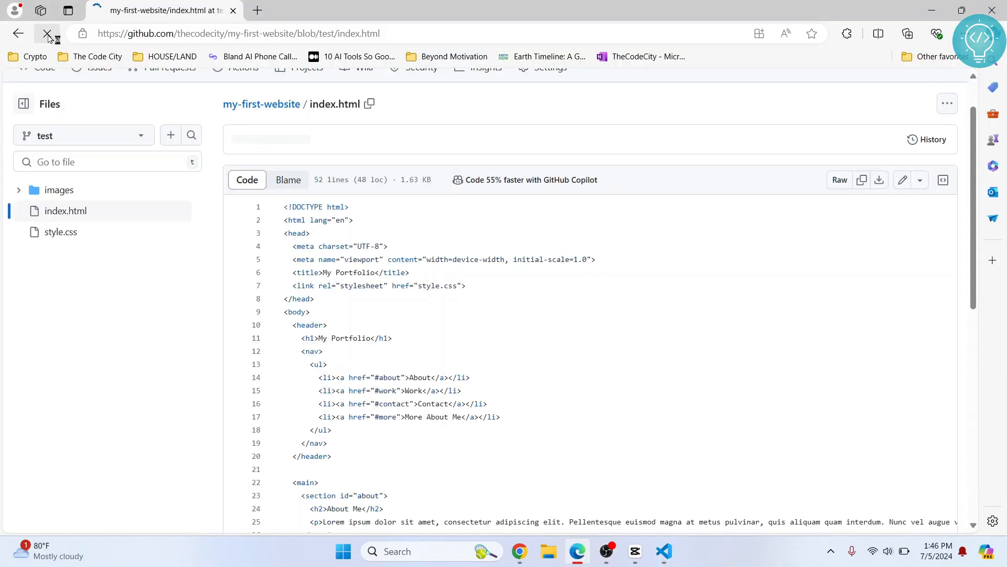
Check GitHub's branch dropdown lists new-feature beside main and test, then return to VS Code
left_click(83, 134)
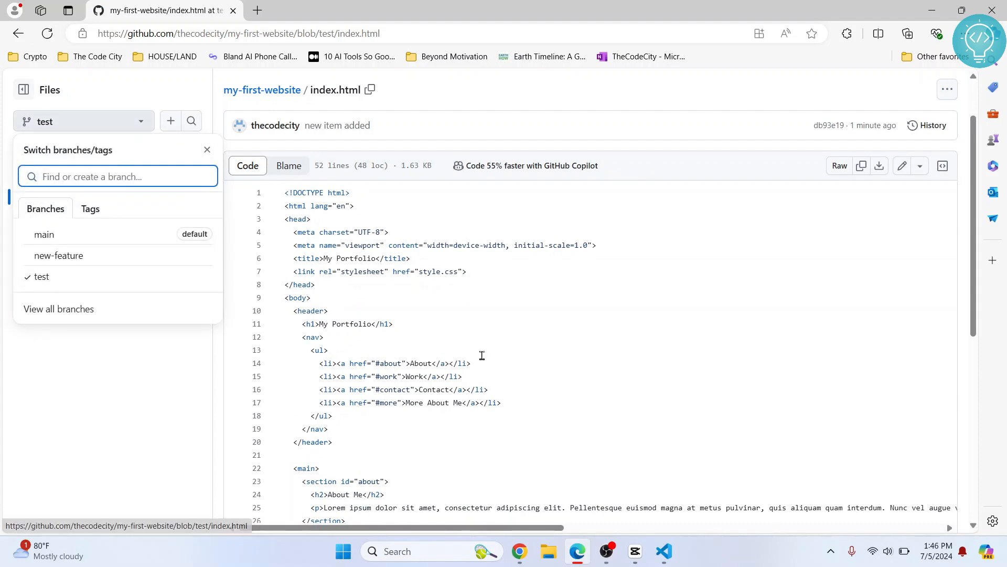
left_click(207, 150)
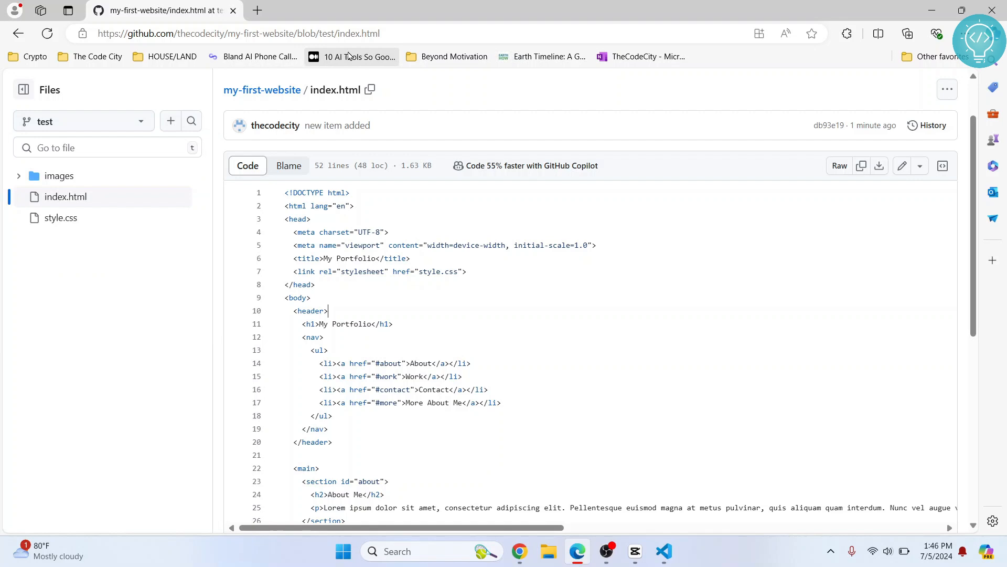
mouse_move(412, 262)
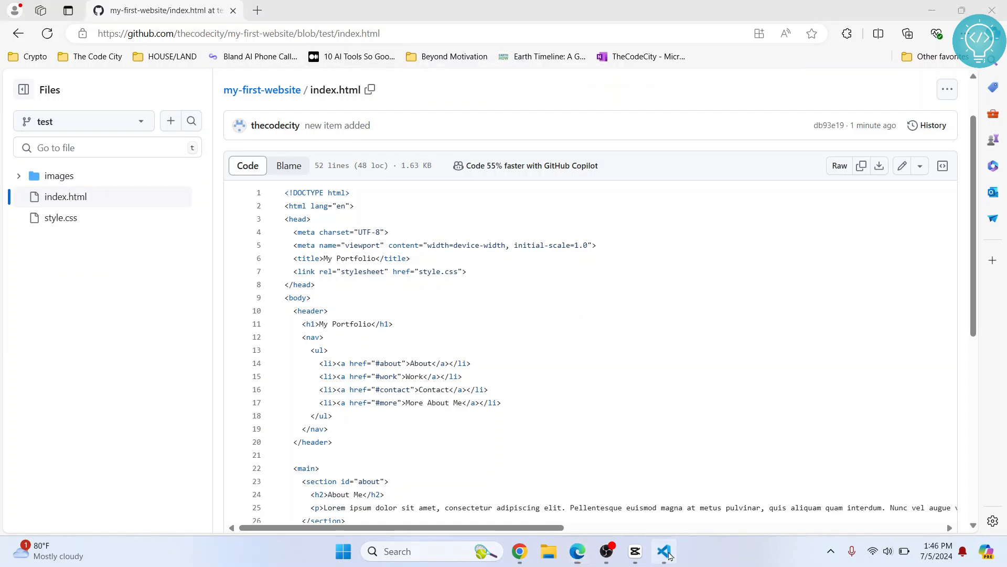
left_click(665, 550)
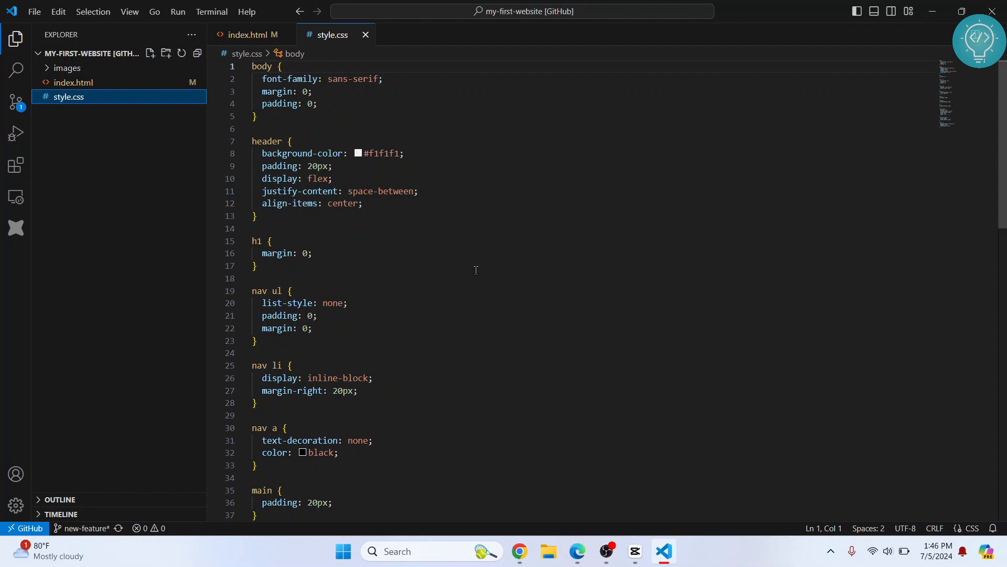